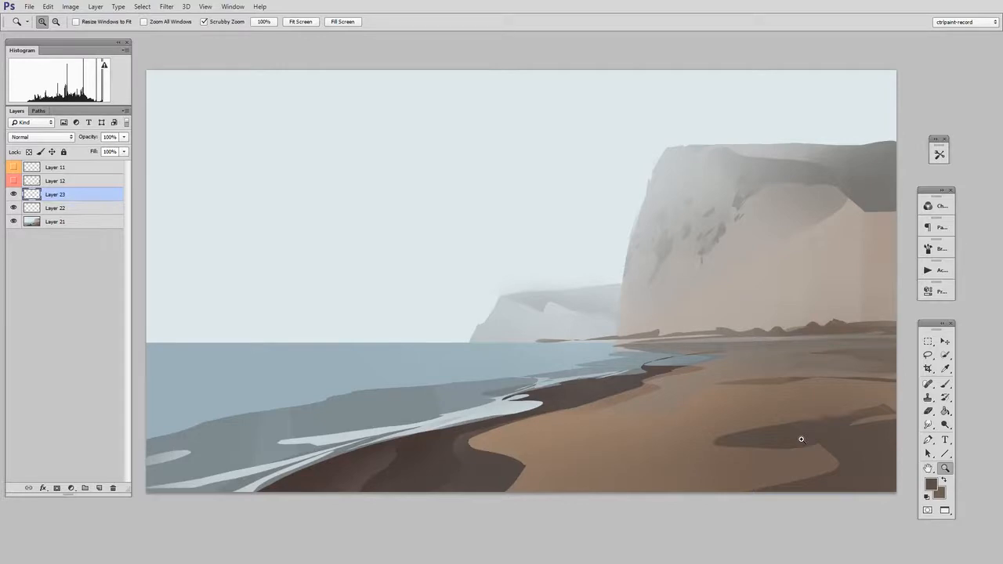
# Lasso a hill-ridge shape below the cliff base and fill it with textured brown.
pyautogui.click(927, 354)
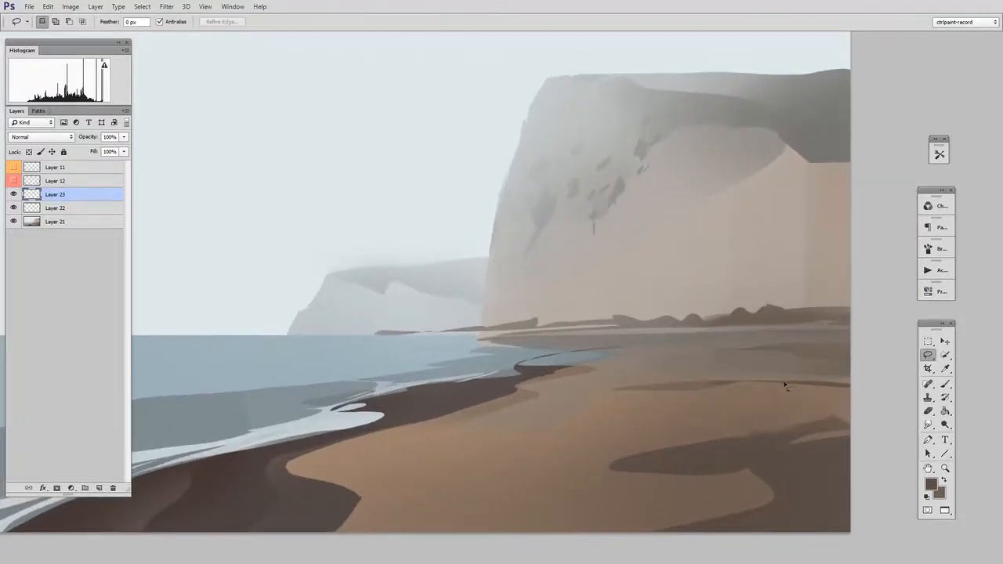
pyautogui.moveTo(746, 332)
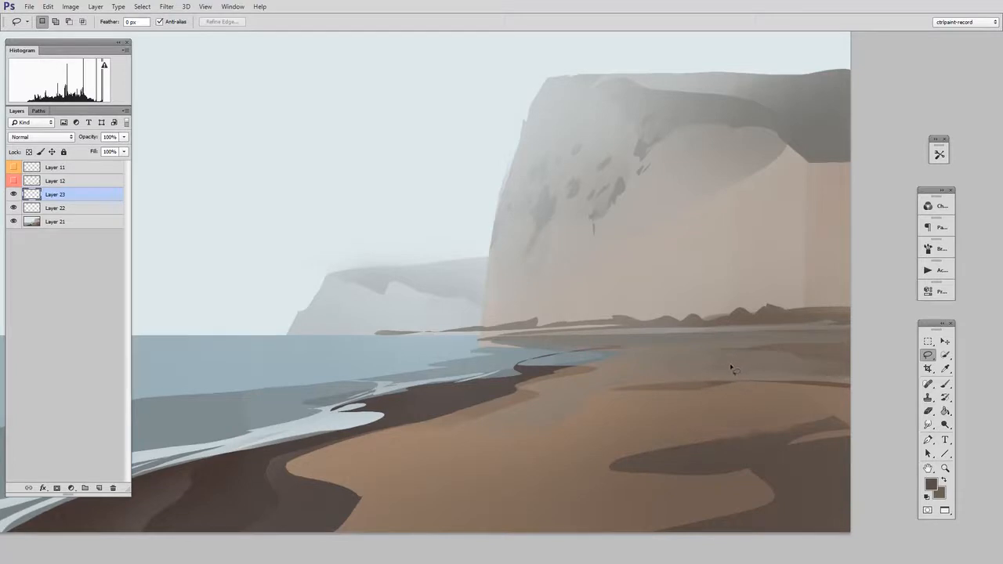
pyautogui.moveTo(614, 317); pyautogui.dragTo(786, 235)
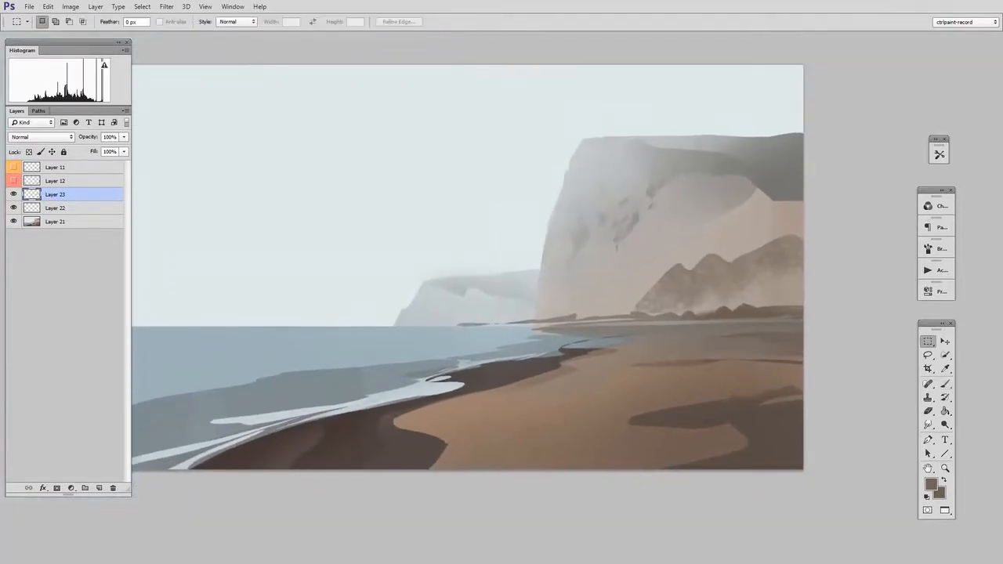
# Paint mist over the hill ridge with a textured brush so it fades in.
pyautogui.click(945, 467)
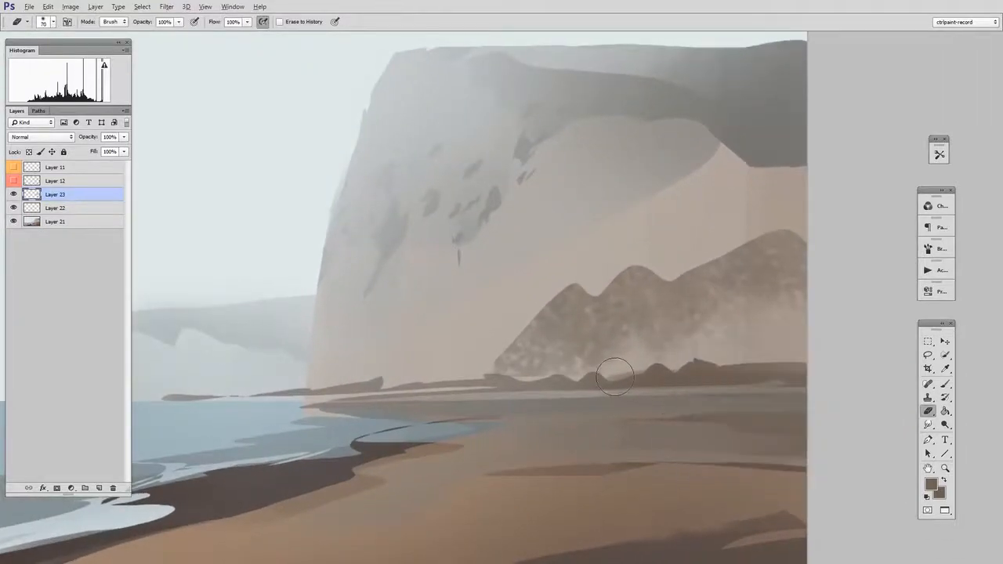
pyautogui.moveTo(614, 376); pyautogui.dragTo(705, 324)
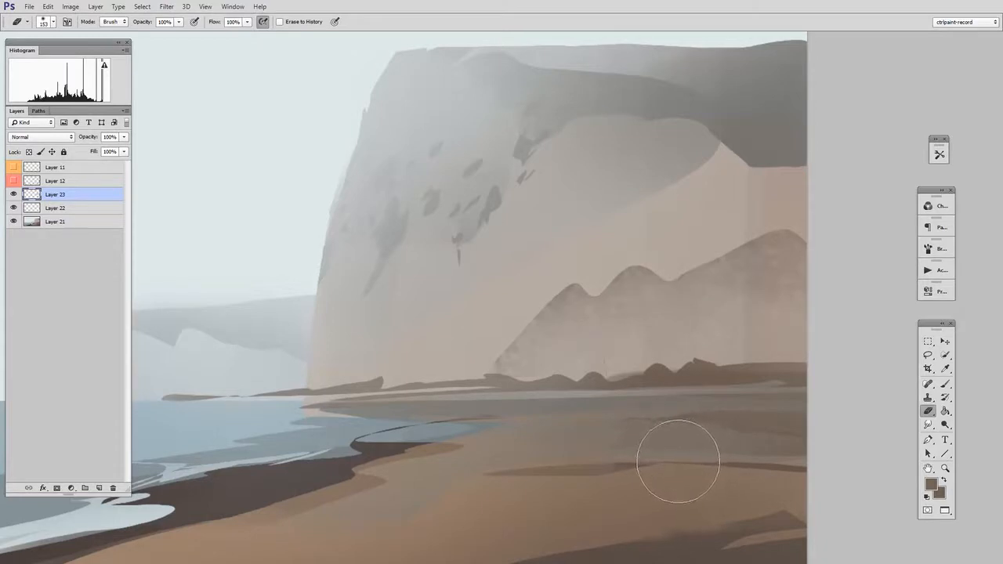
pyautogui.moveTo(681, 476)
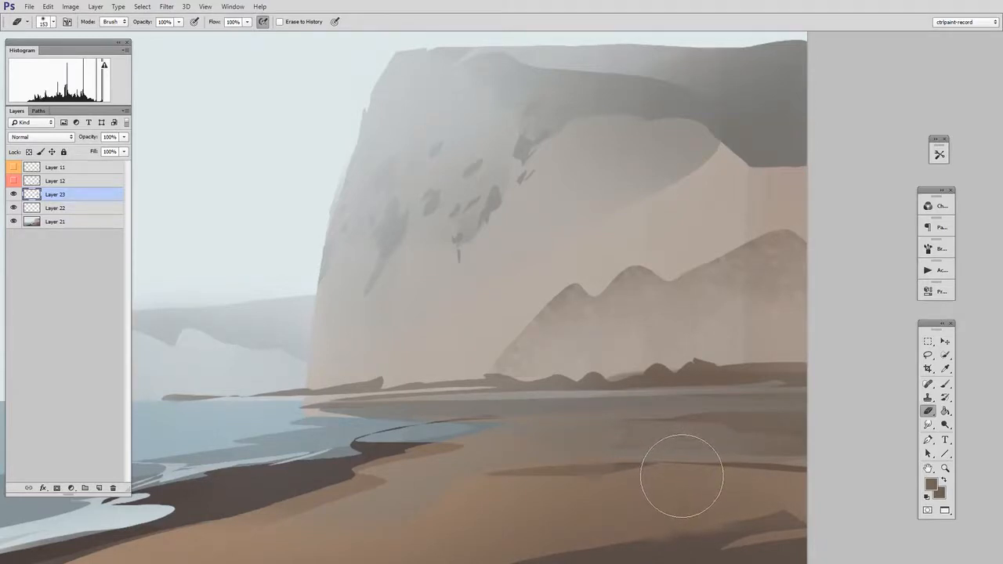
# Lasso a boulder shape on the cliff face, paint it grey and deselect.
pyautogui.click(927, 354)
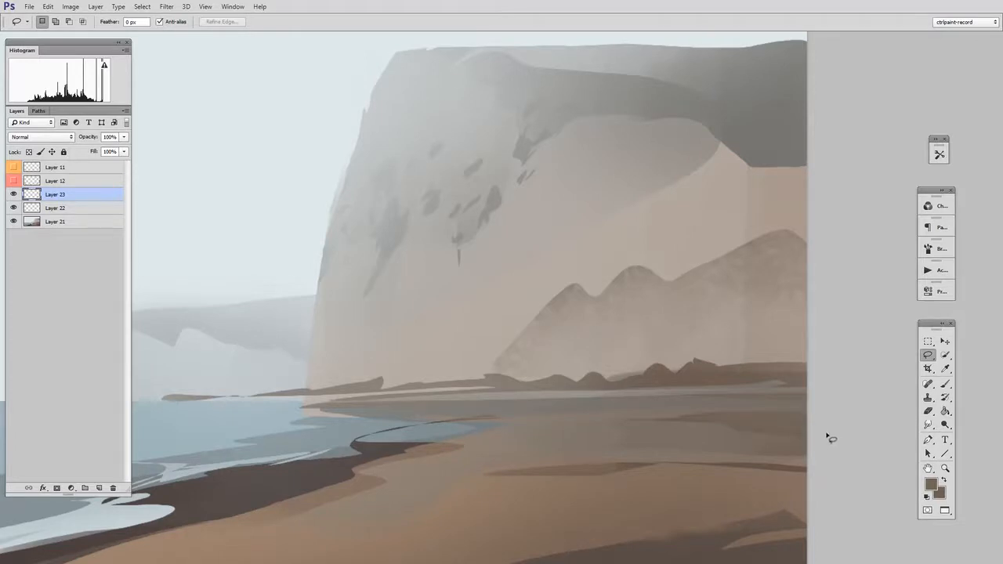
pyautogui.moveTo(823, 434)
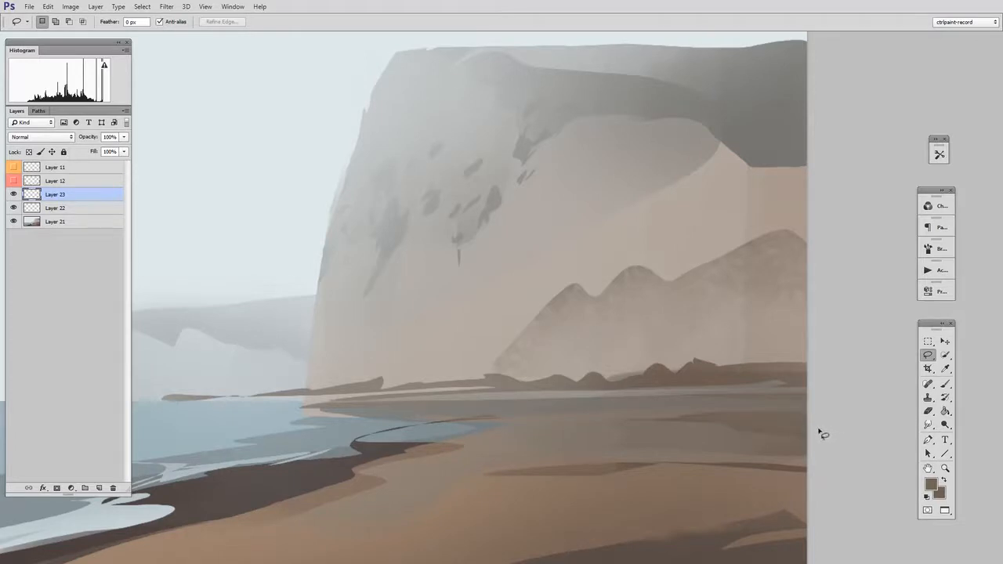
pyautogui.moveTo(442, 269); pyautogui.dragTo(486, 314)
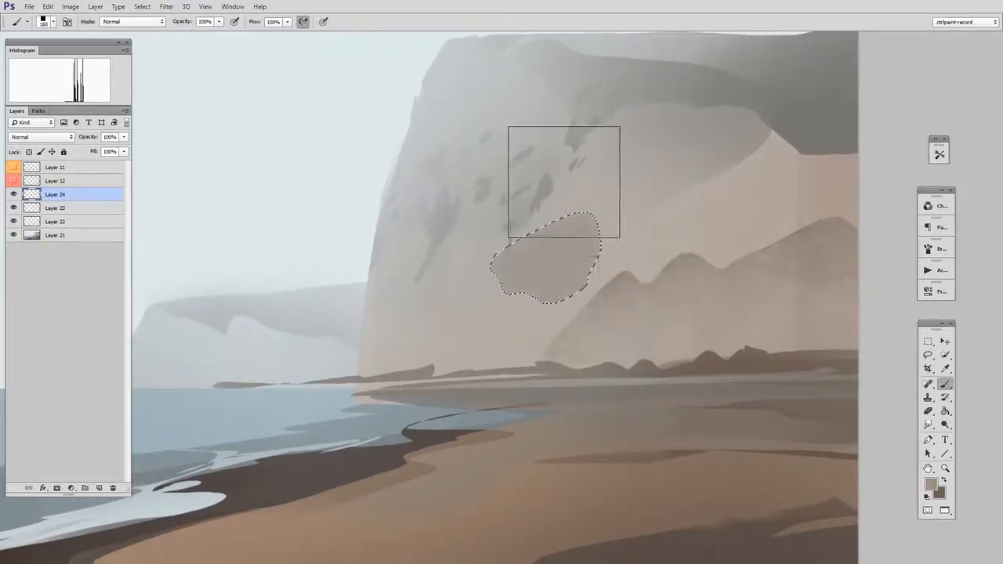
pyautogui.moveTo(564, 182); pyautogui.dragTo(791, 189)
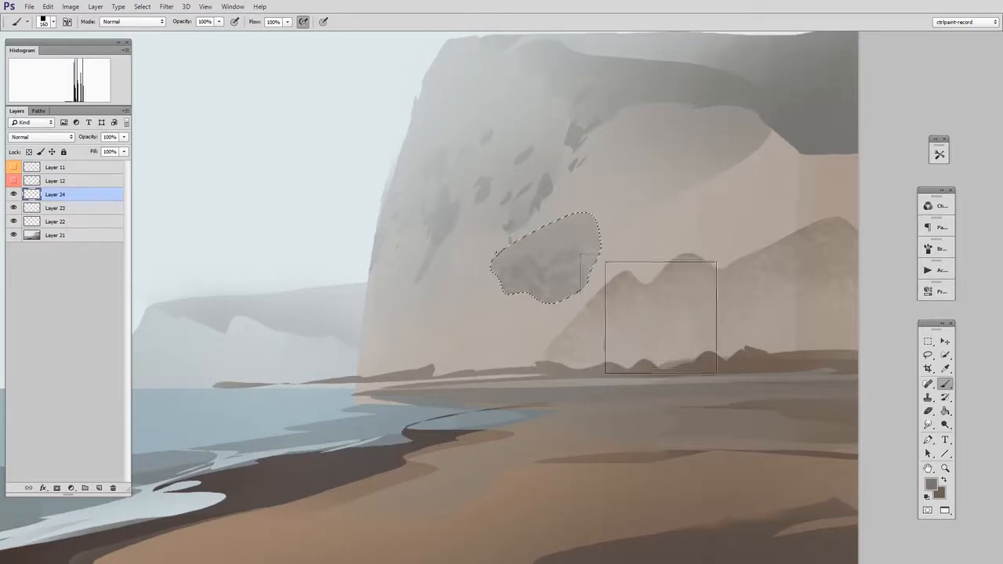
pyautogui.click(928, 354)
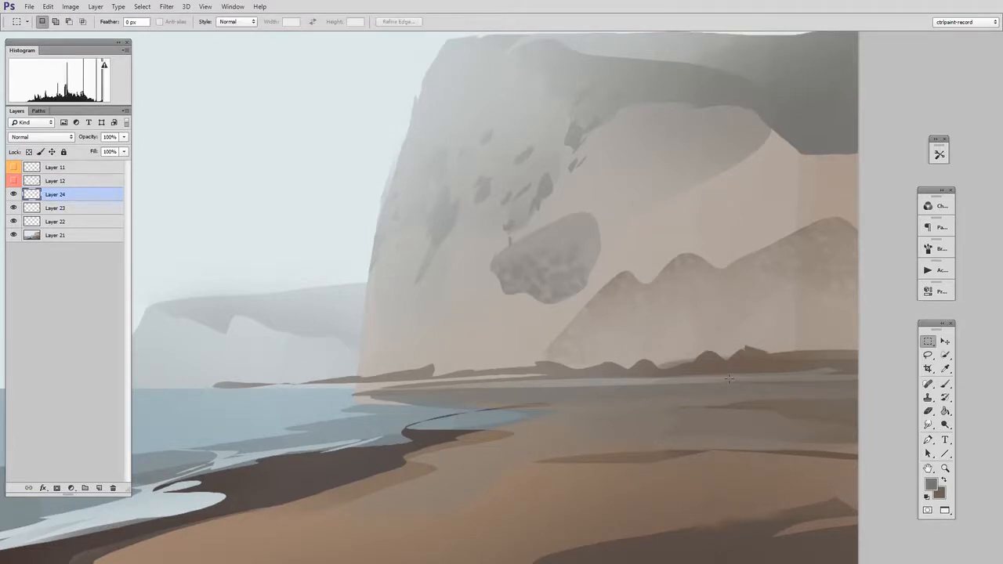
pyautogui.moveTo(730, 383)
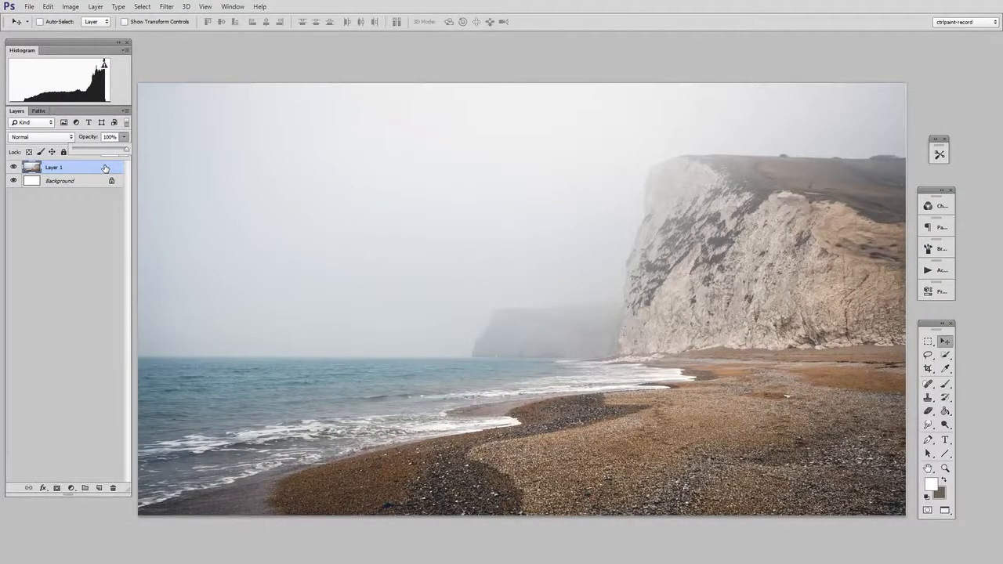
pyautogui.moveTo(119, 171)
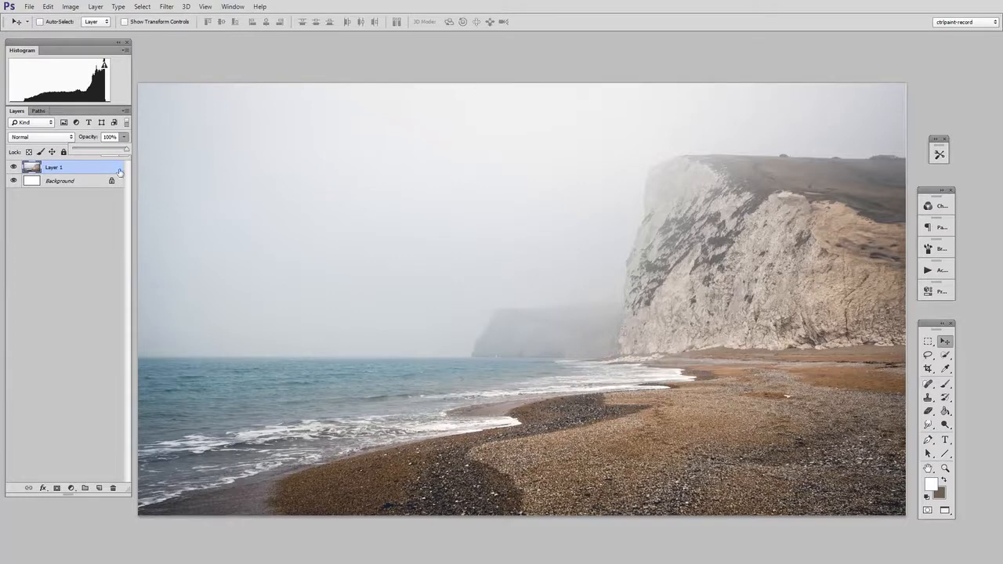
# Duplicate the photo layer as a pale wash and choose a dark tracing colour.
pyautogui.moveTo(124, 150); pyautogui.dragTo(103, 151)
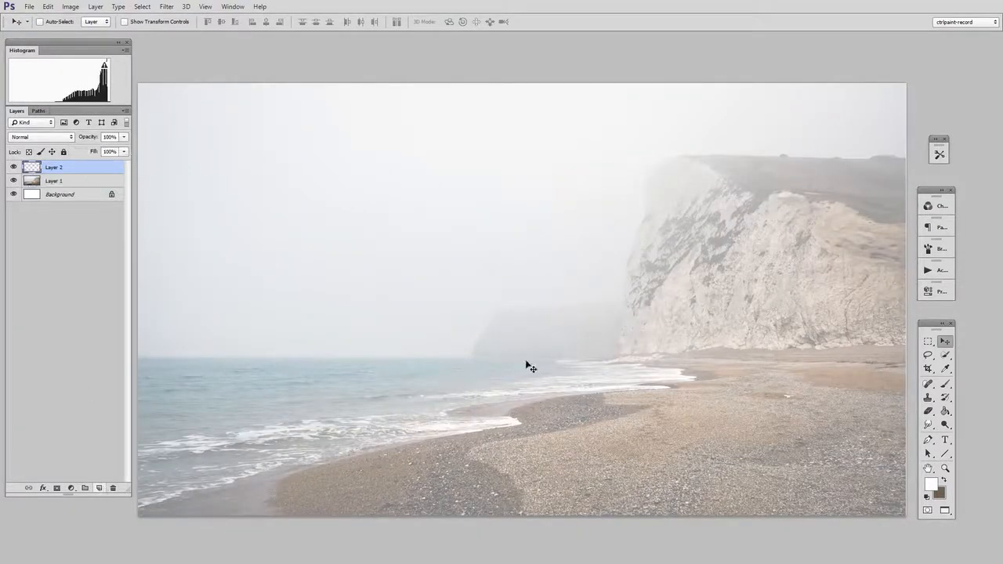
pyautogui.click(931, 482)
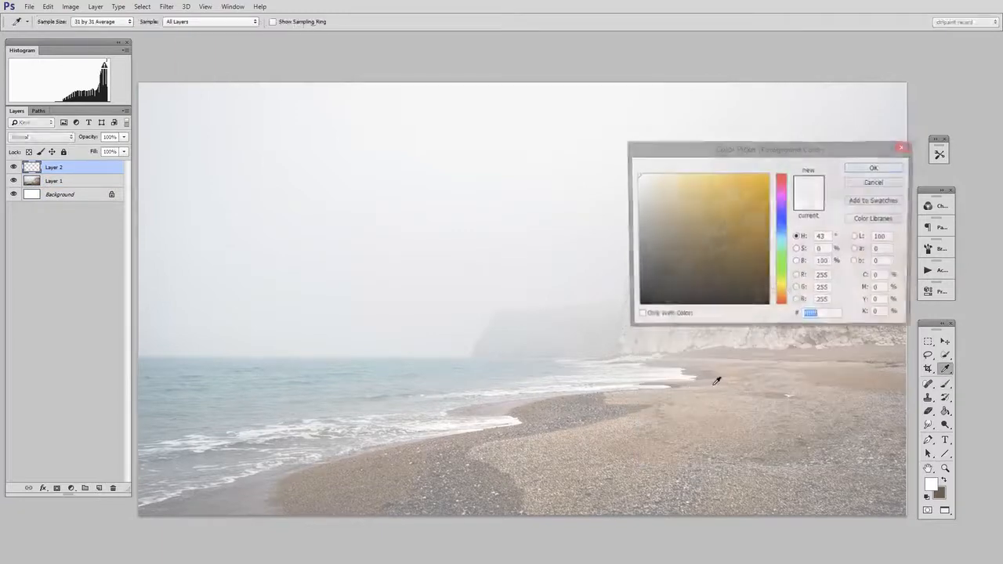
pyautogui.click(872, 168)
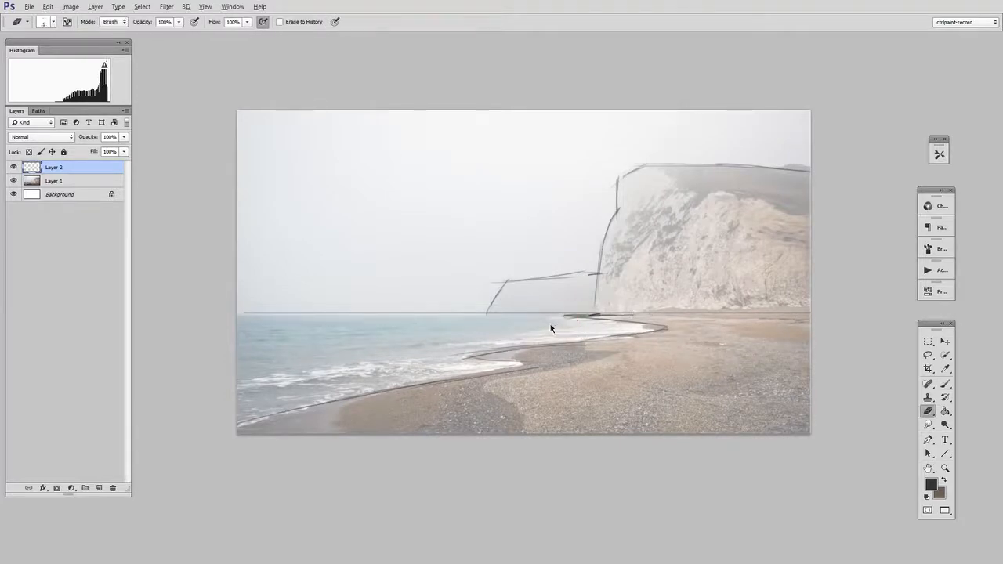
# Trace the shoreline, beach curves and cliff-face cracks in dark lines.
pyautogui.click(928, 384)
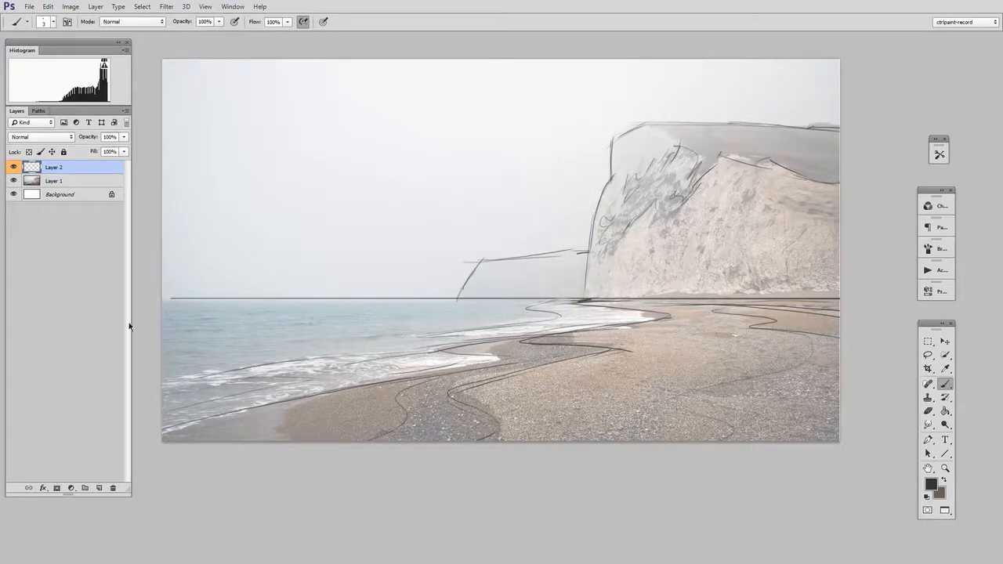
# Hide the line and faded layers so the photo shows in full colour.
pyautogui.click(12, 167)
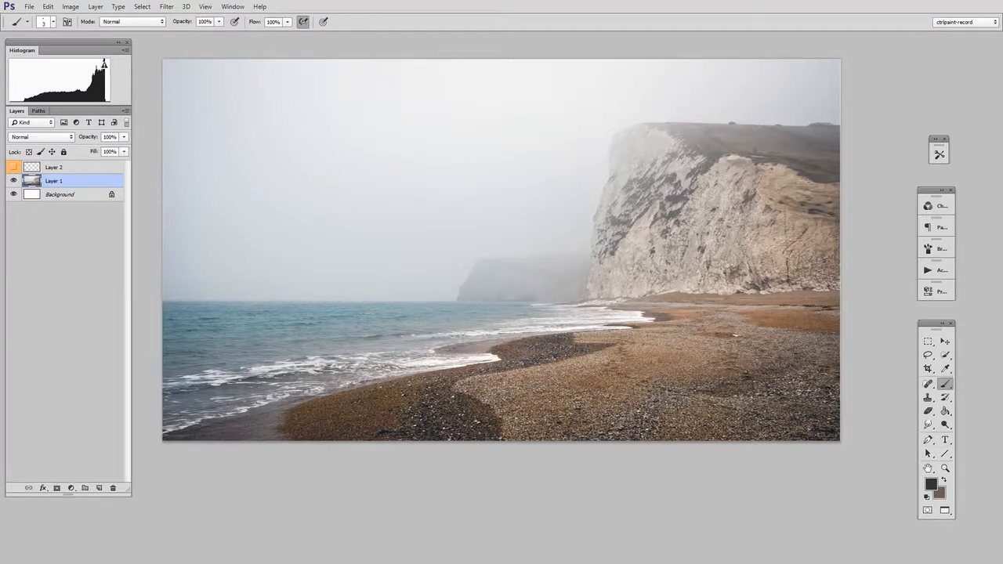
# Add a swatch layer and paint a sampled tan sand circle over the beach.
pyautogui.click(928, 370)
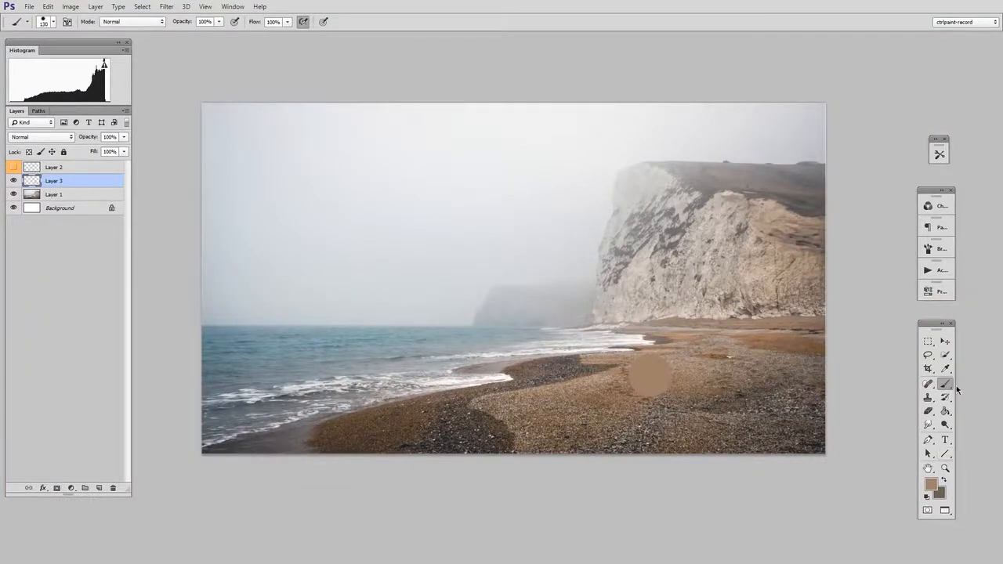
pyautogui.click(928, 369)
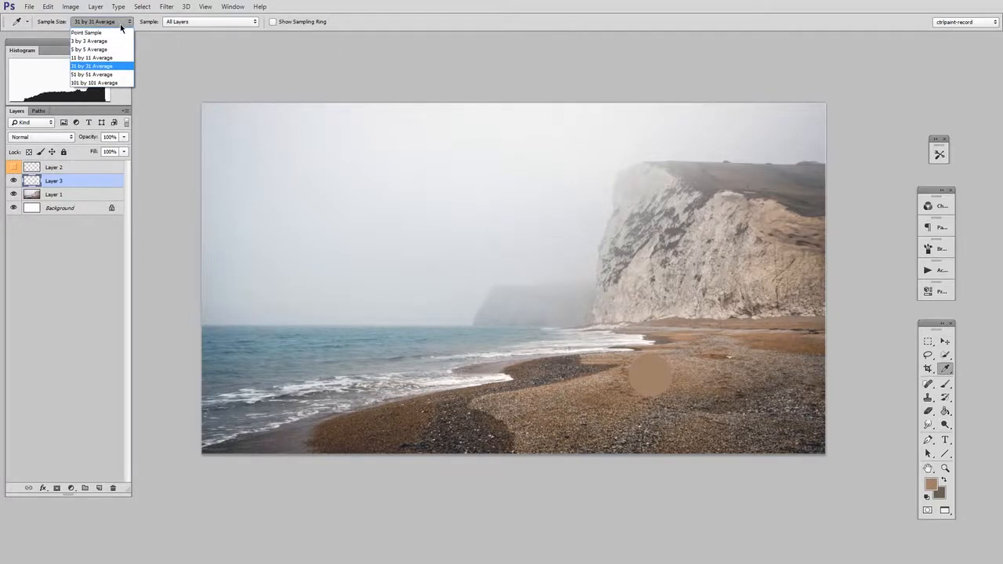
# Switch Eyedropper sampling to a larger averaged area and stamp circles on sea, sky and cliff.
pyautogui.click(86, 31)
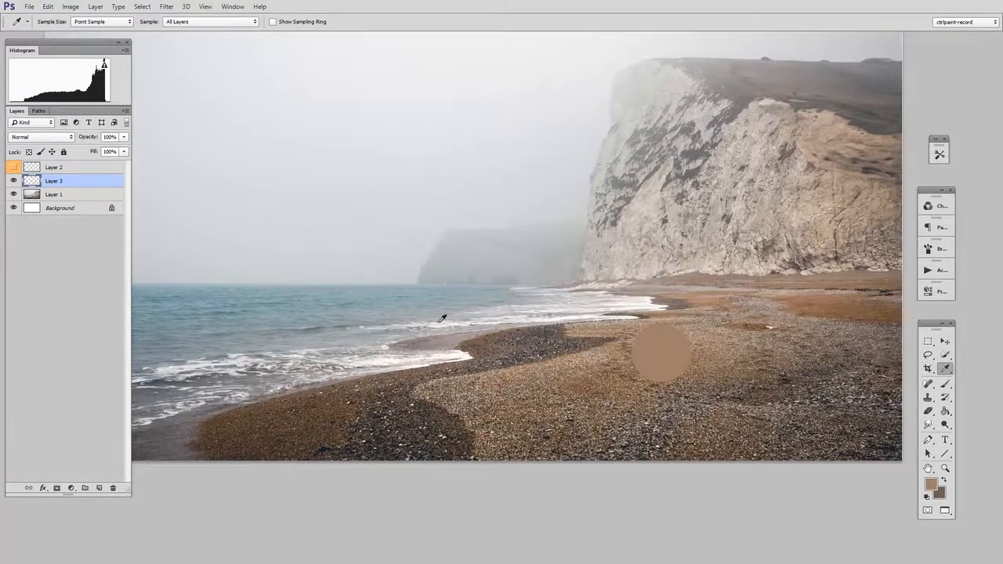
pyautogui.moveTo(784, 383)
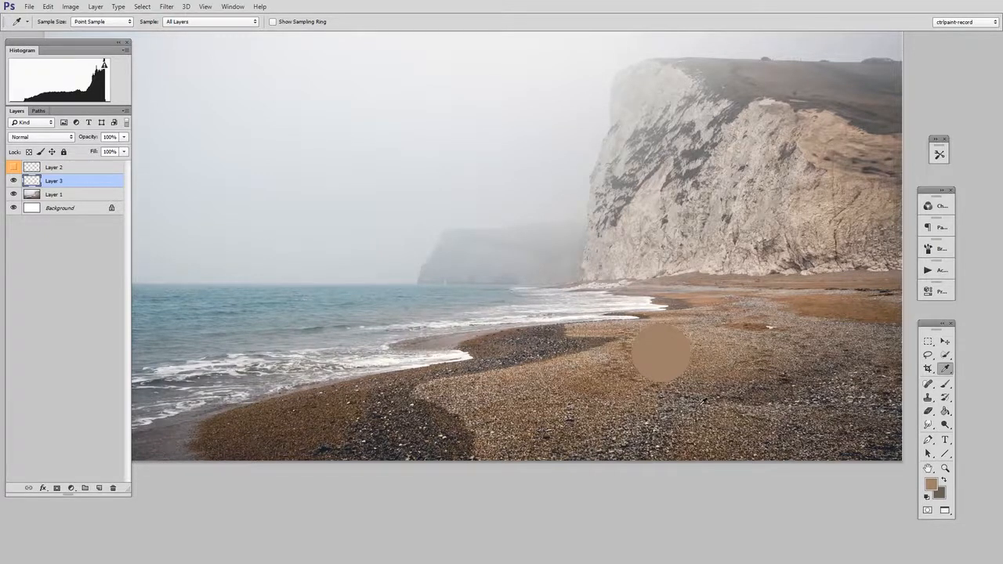
pyautogui.click(102, 22)
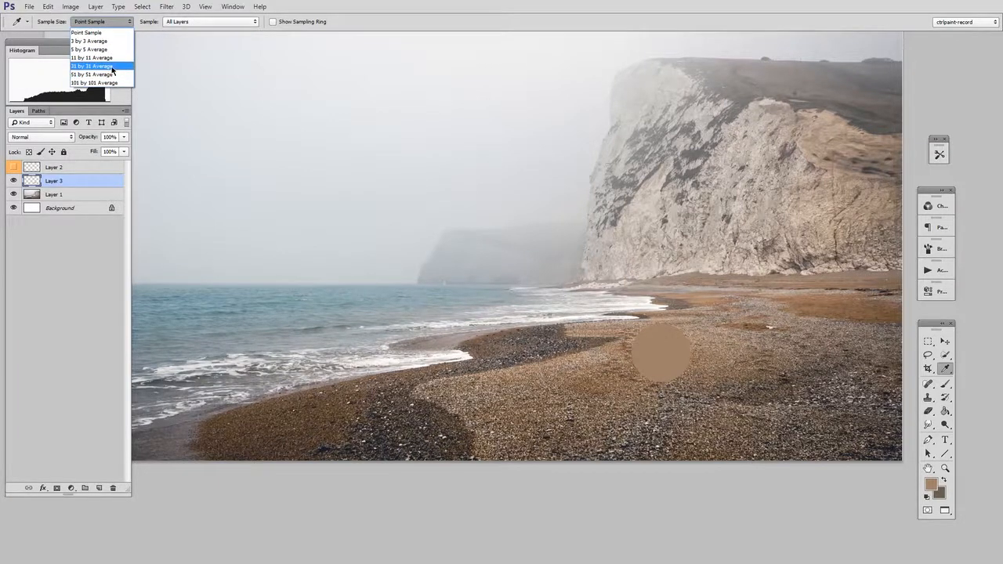
pyautogui.click(91, 66)
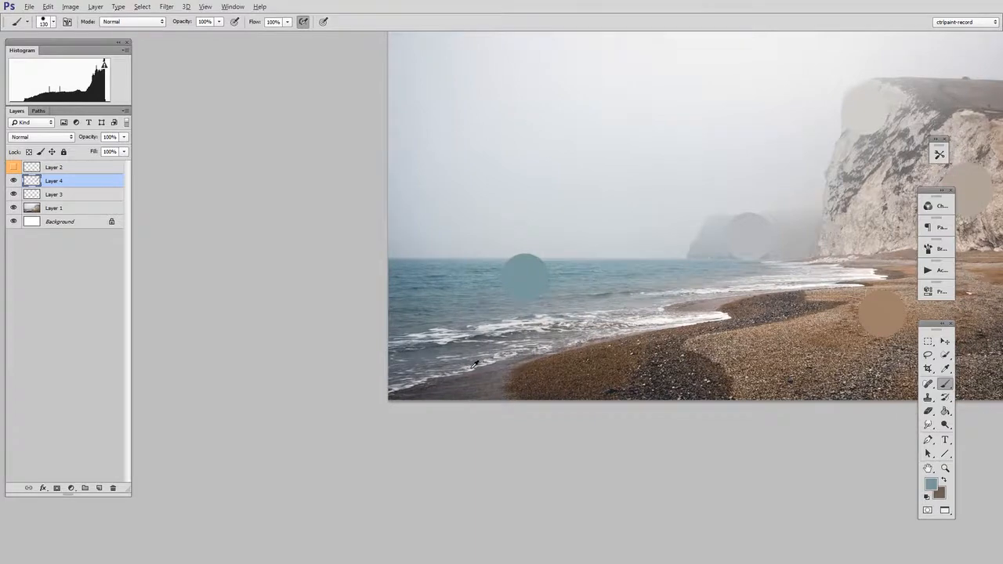
# Add the last colour circle and hide the photo, leaving lines and swatches on white.
pyautogui.click(454, 368)
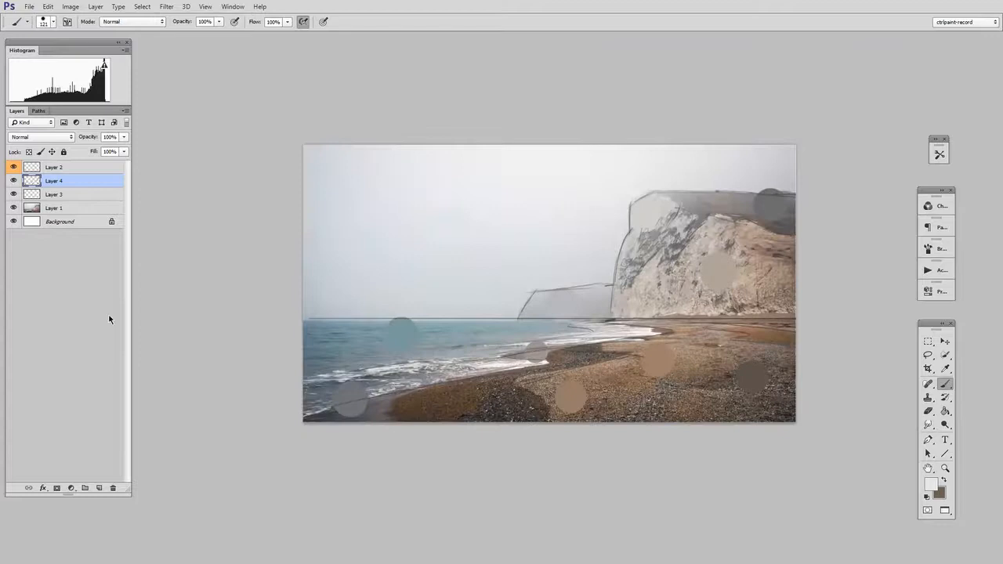
pyautogui.click(13, 207)
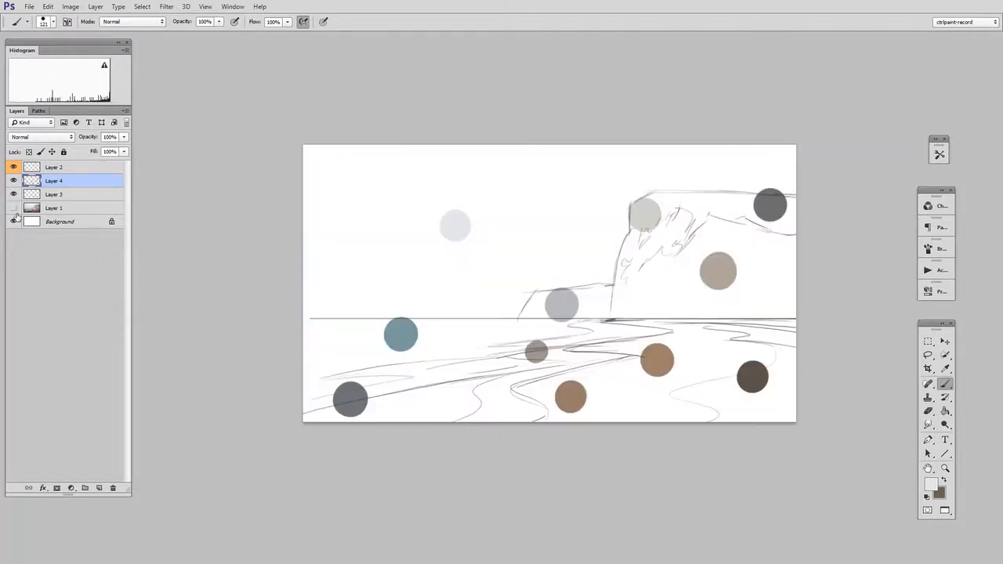